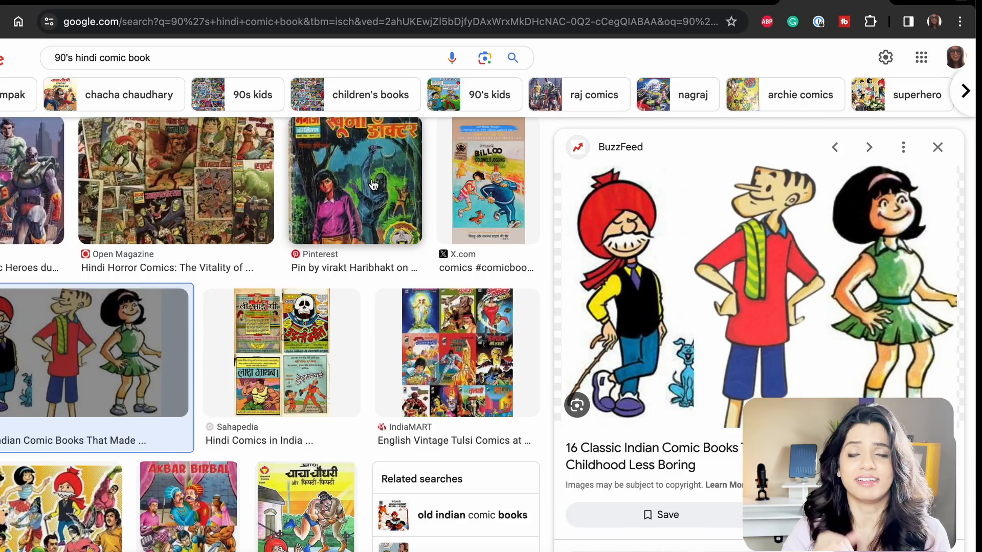
# Step: Leave the 90's Hindi comic results and switch to the Canva home page
pyautogui.click(131, 145)
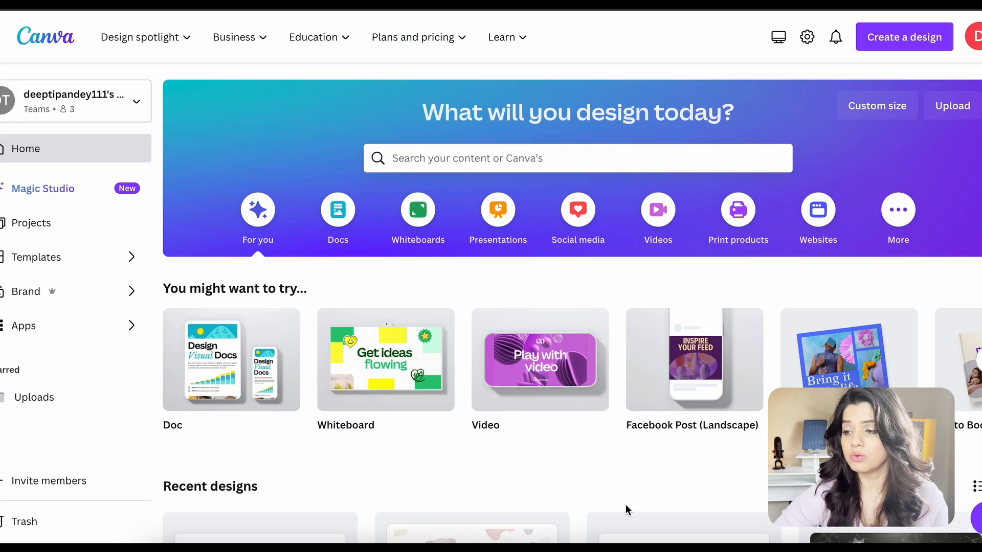
# Step: Find the Beige White Cream floral photobook template and customize it in Medium size
pyautogui.click(36, 257)
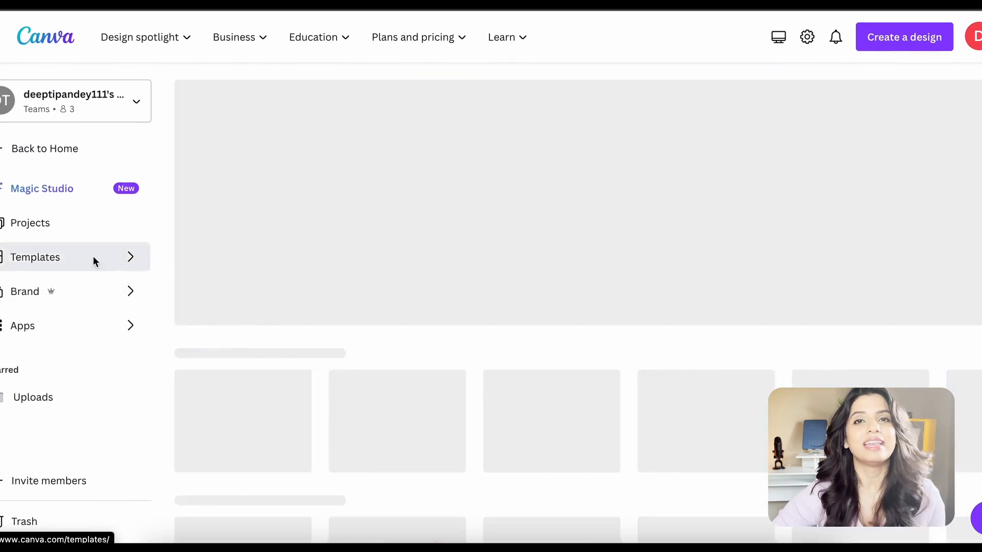
pyautogui.click(36, 256)
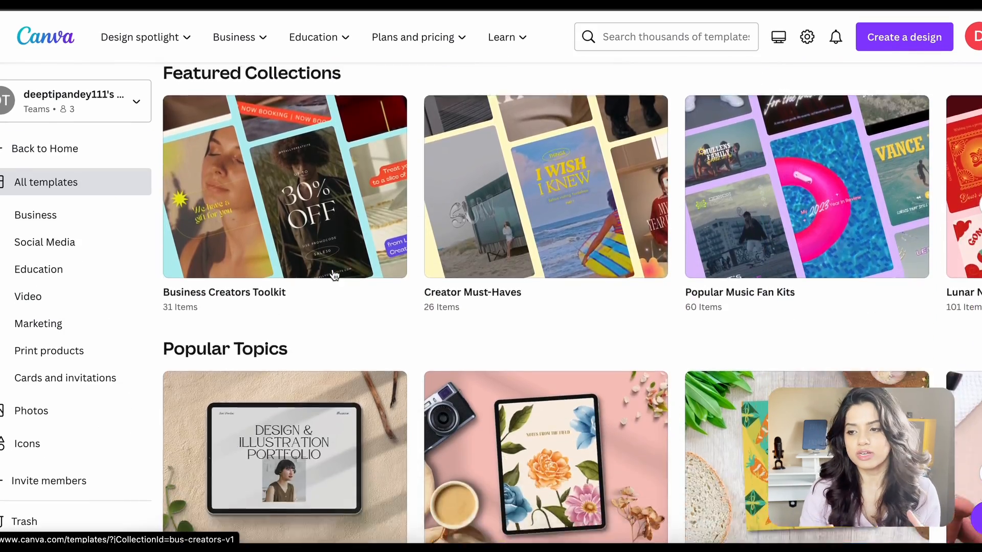
pyautogui.write('ph')
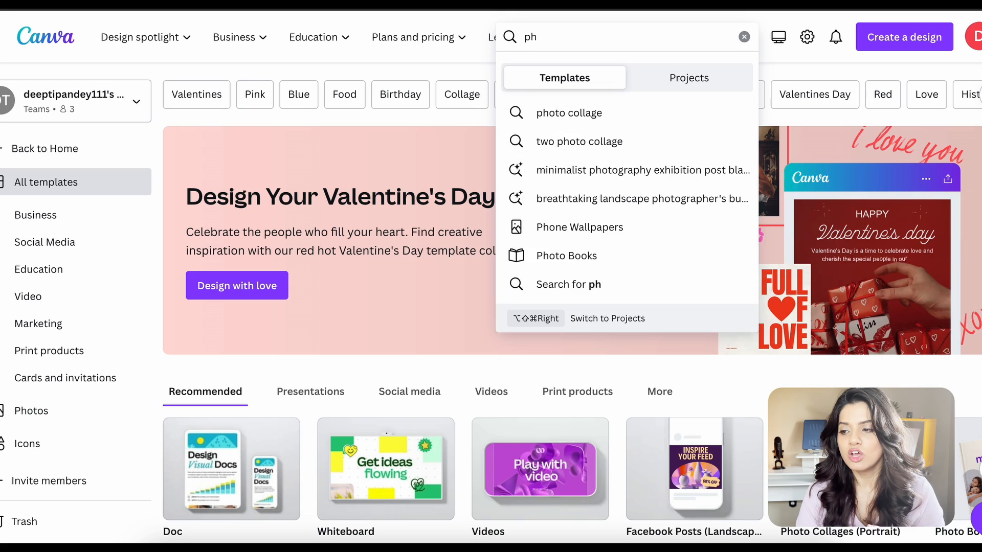
pyautogui.click(567, 256)
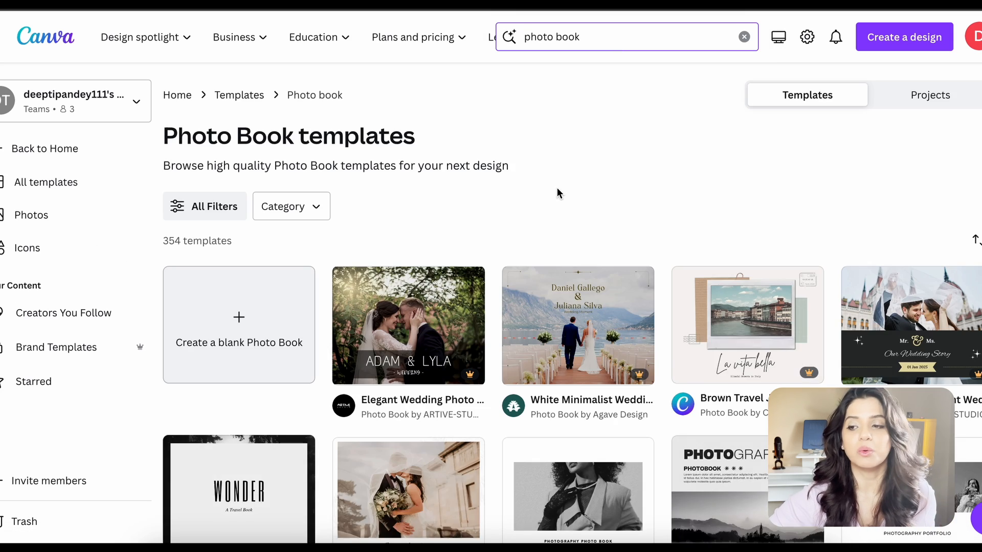
pyautogui.scroll(-3)
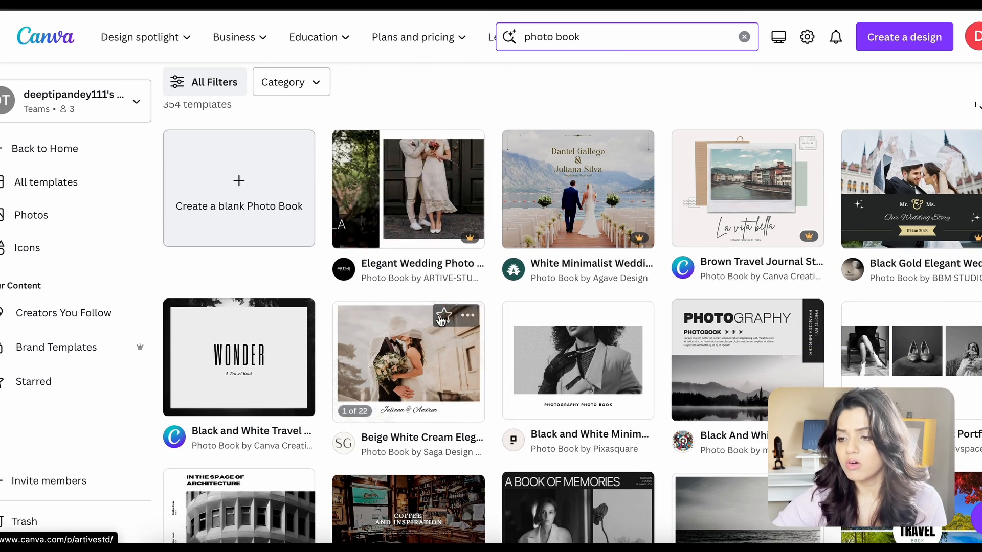
pyautogui.click(408, 362)
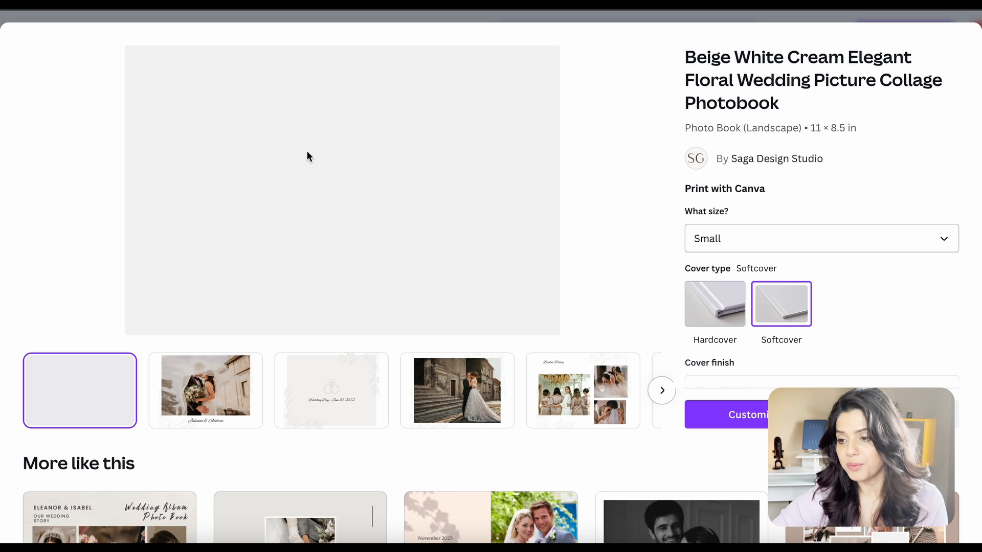
pyautogui.click(821, 238)
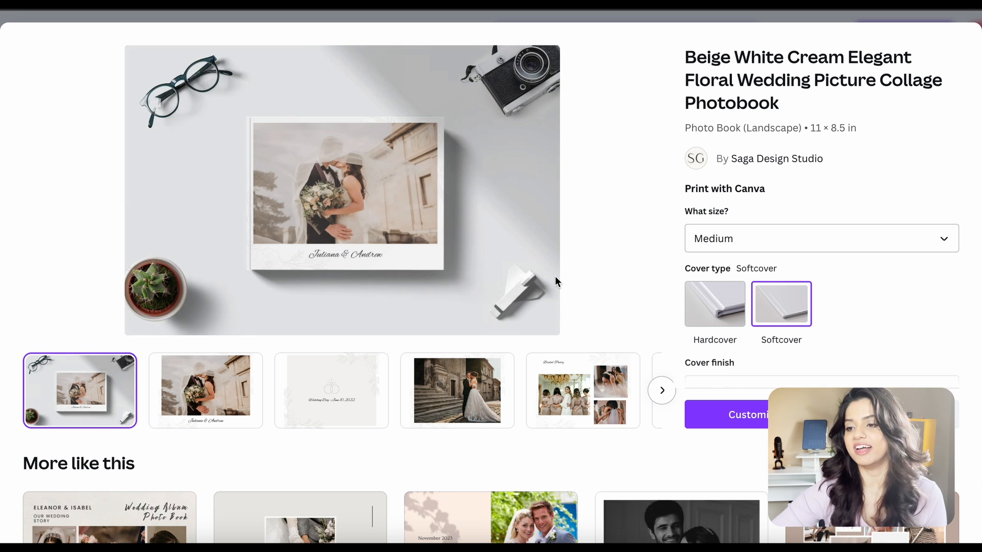
pyautogui.click(749, 415)
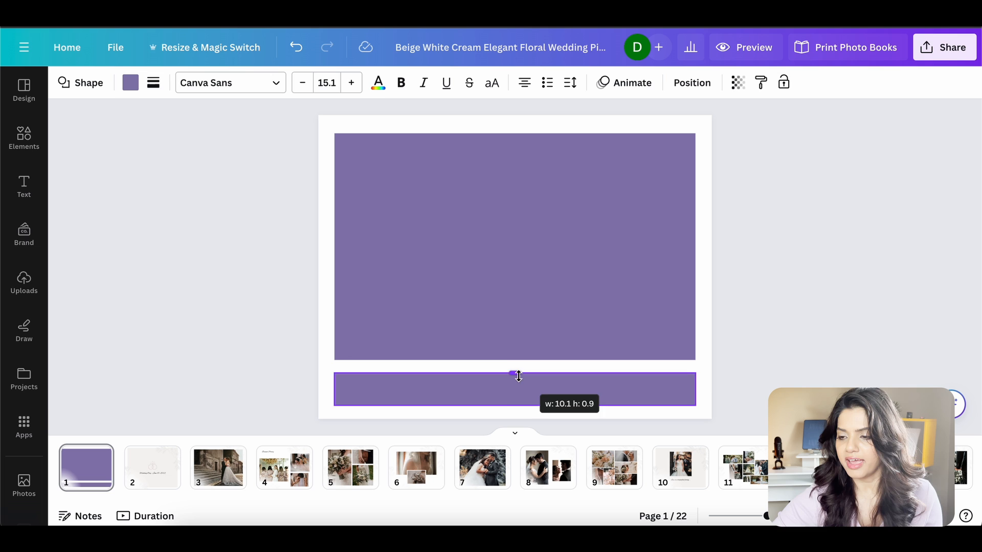
# Step: Glance at the sample little book design, then return to the comic image results
pyautogui.click(153, 82)
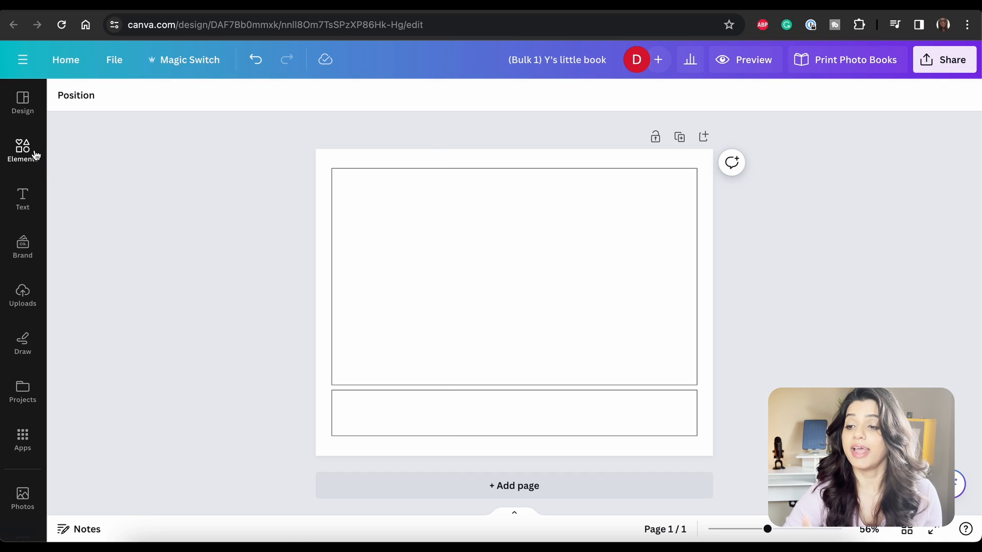
pyautogui.click(22, 150)
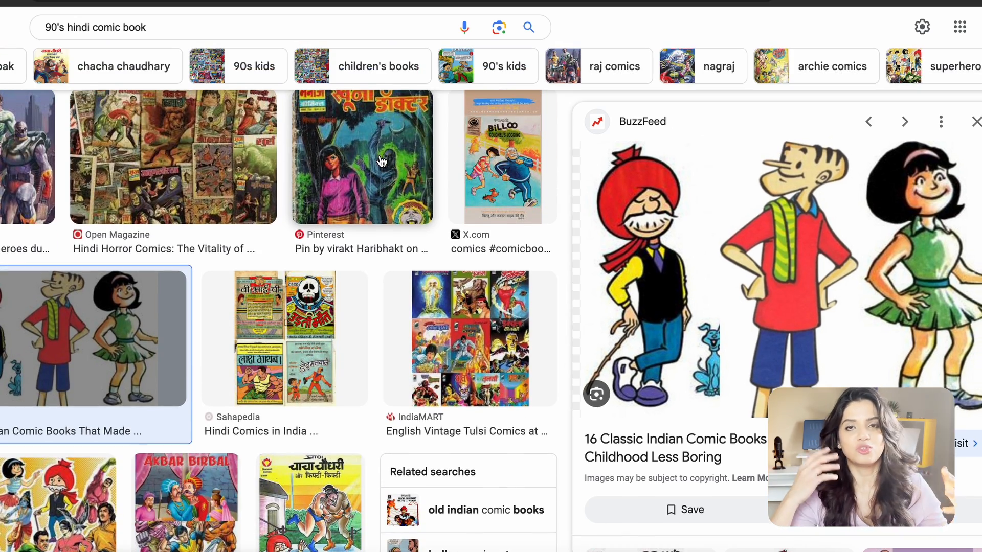
# Step: Scroll through the 90's Hindi comic book image results for reference
pyautogui.scroll(-3)
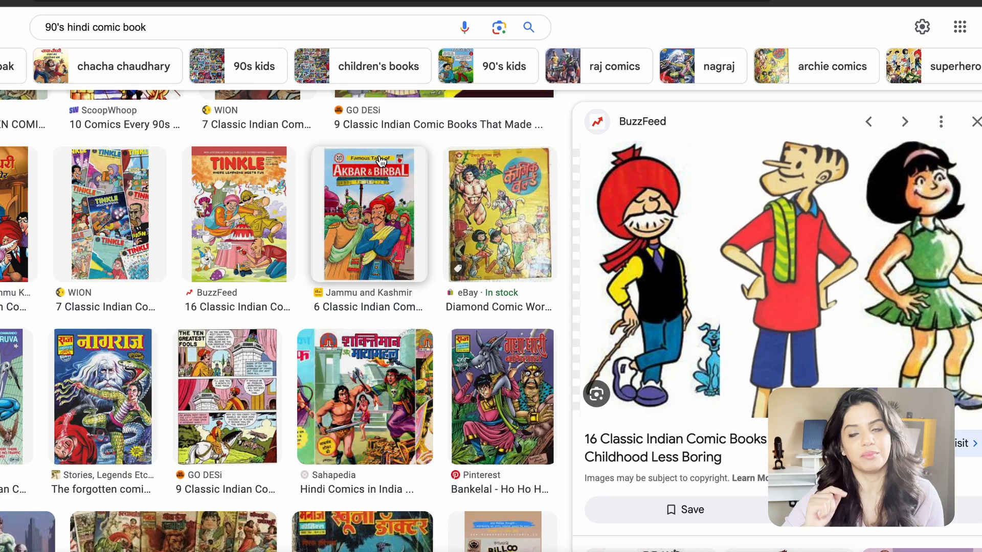
pyautogui.scroll(3)
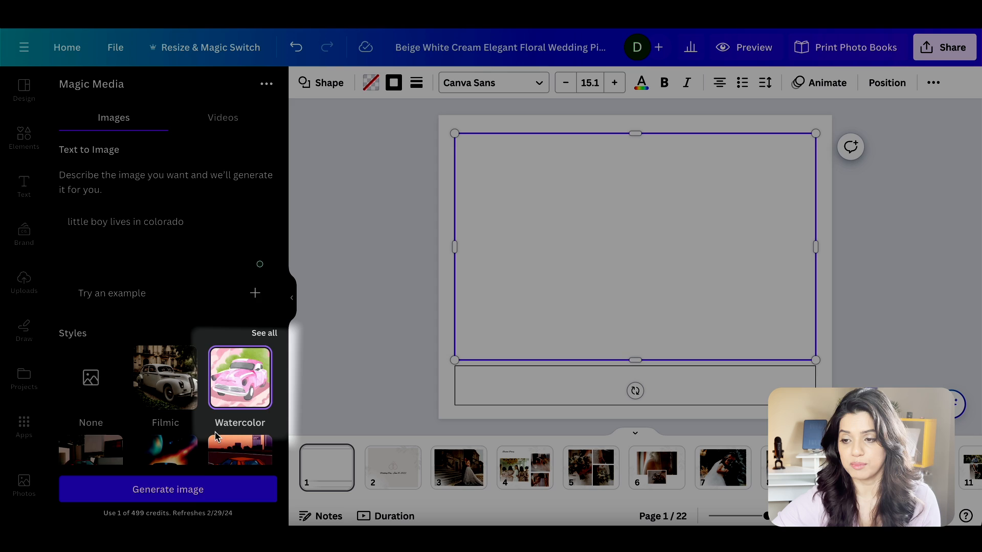
# Step: Generate four watercolor little-boy images and place one on page 1
pyautogui.click(167, 489)
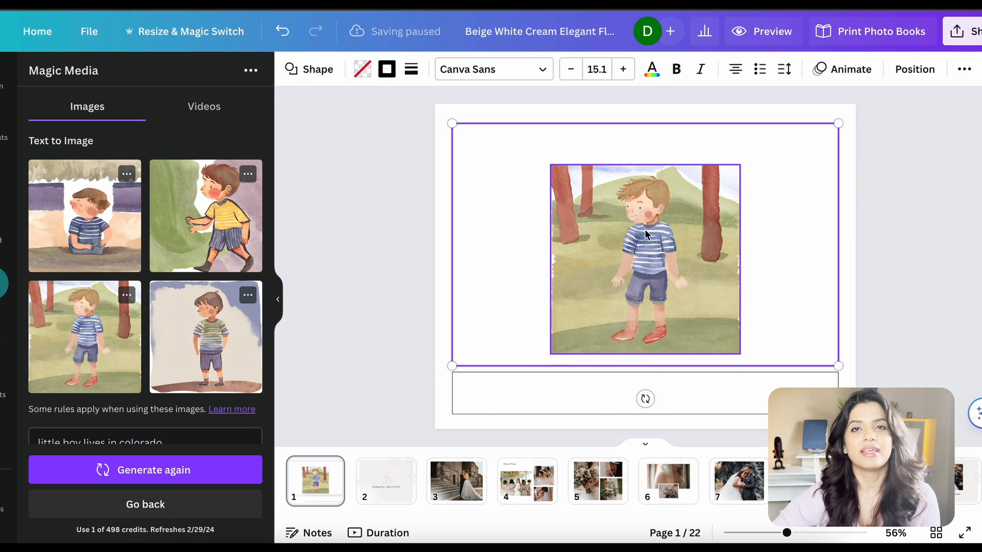
pyautogui.click(644, 259)
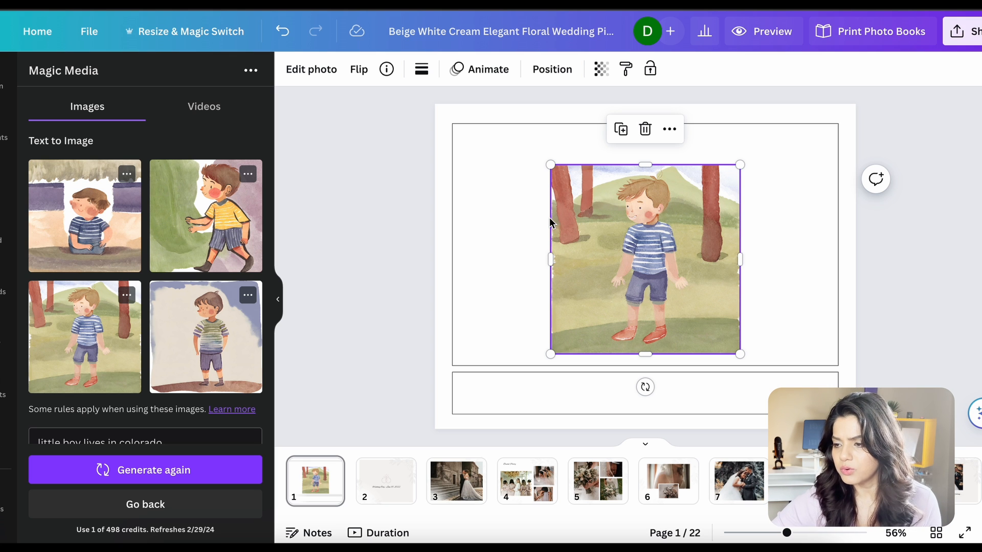
# Step: Try a Magic Edit making the boy's hair dark brown, then cancel it
pyautogui.click(311, 69)
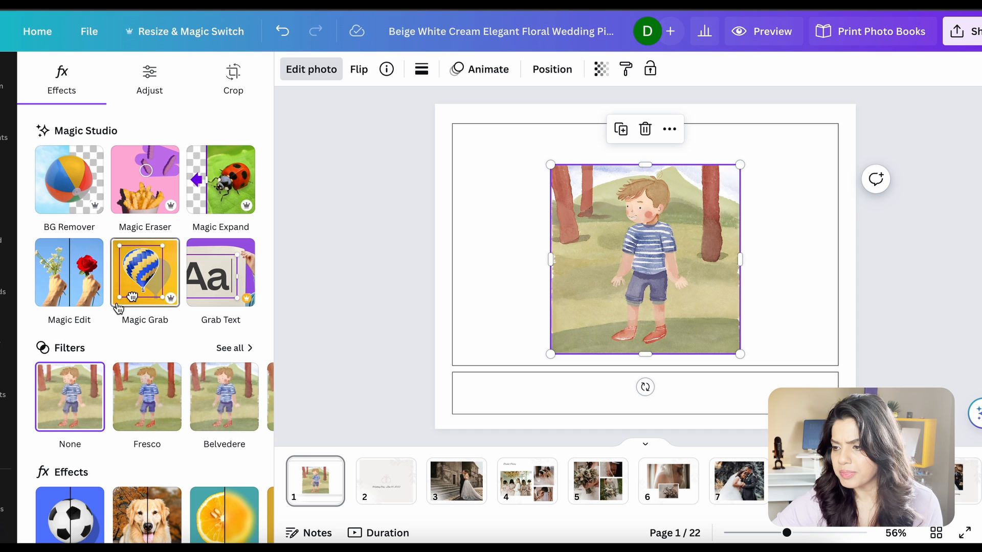
pyautogui.click(69, 272)
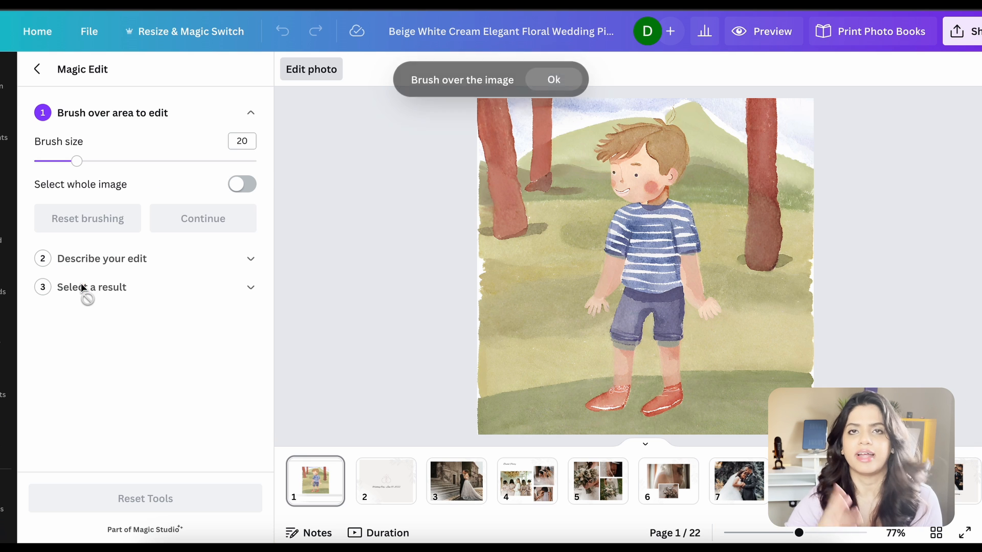
pyautogui.moveTo(647, 132)
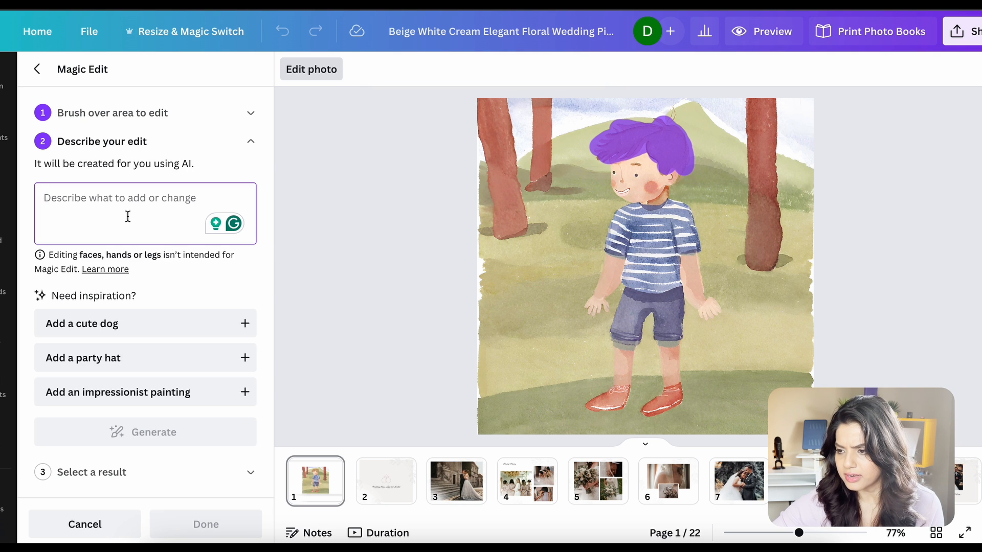
pyautogui.write('dark brown')
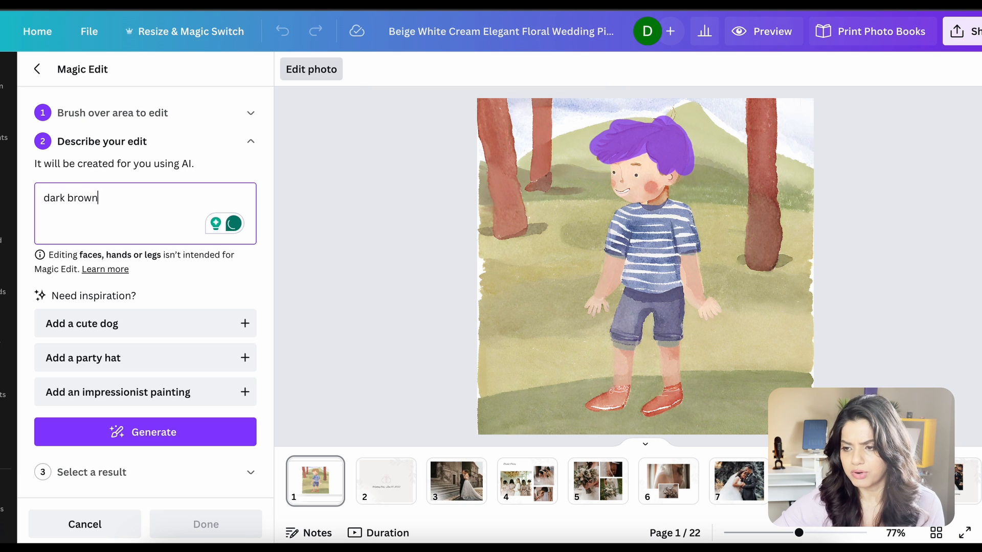
pyautogui.click(145, 433)
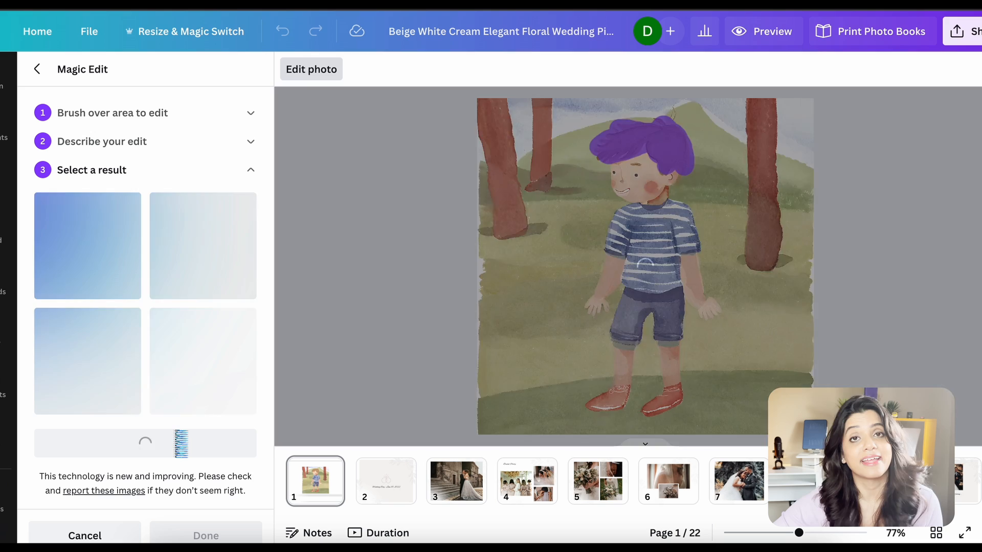
pyautogui.click(205, 535)
pyautogui.write('gray h')
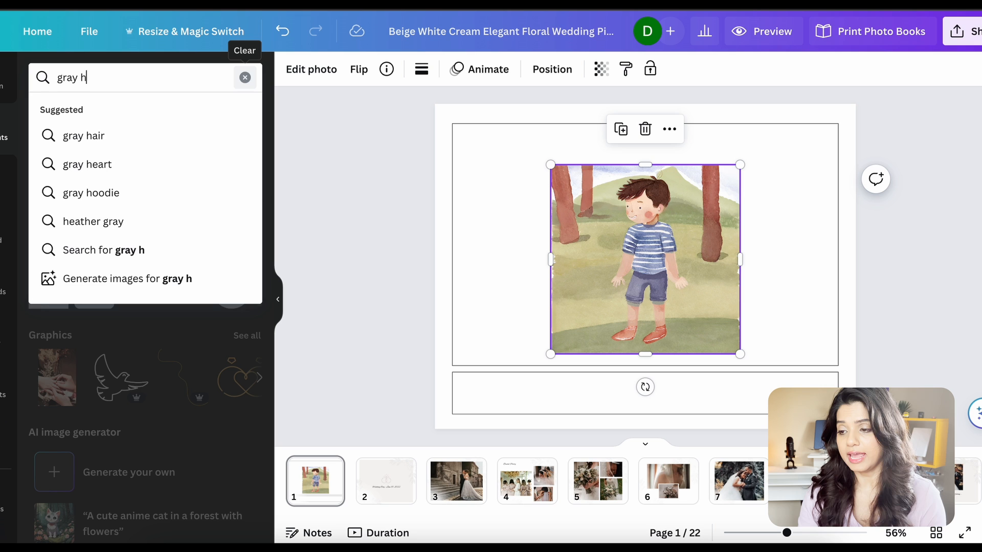
# Step: Generate 'gray house' images in the Watercolor style
pyautogui.write('ouse')
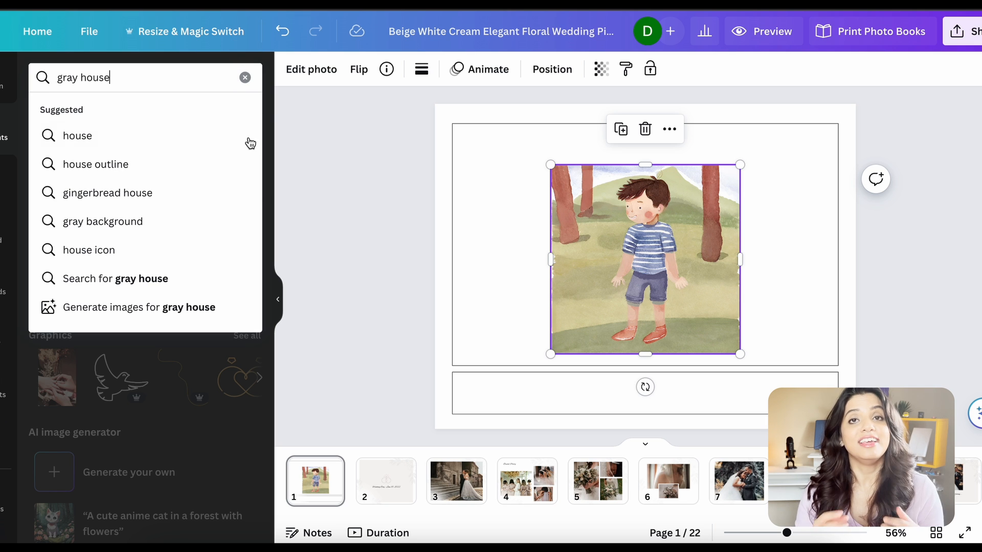
pyautogui.click(139, 307)
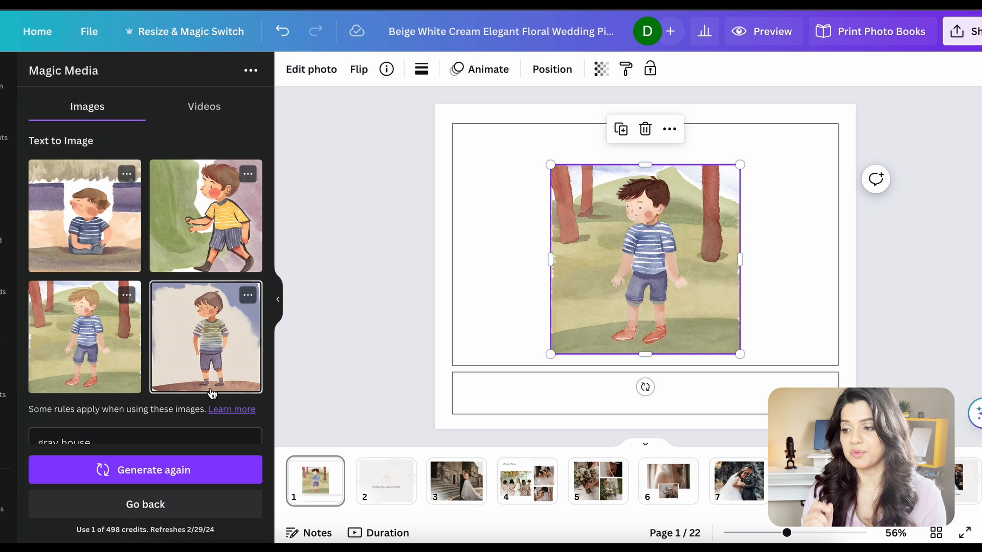
pyautogui.scroll(-3)
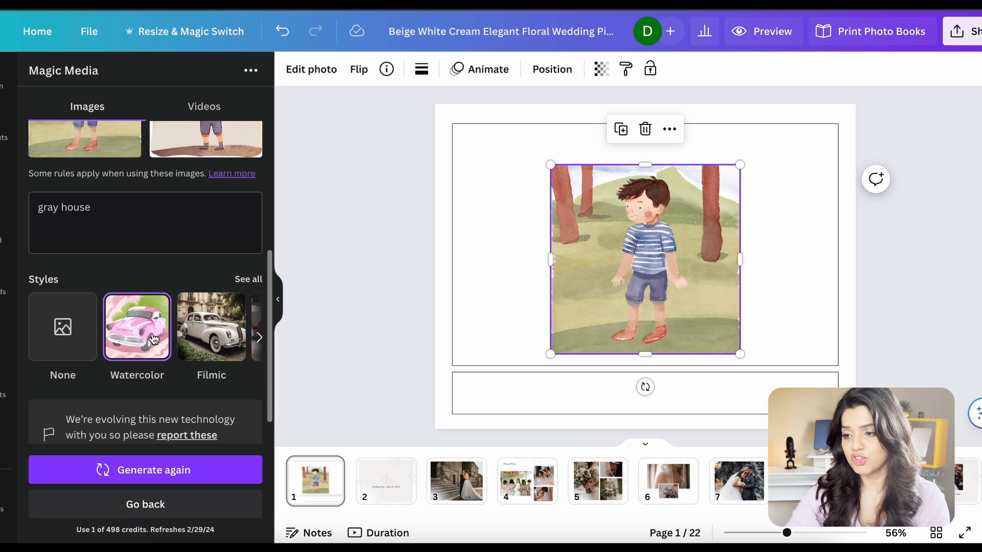
pyautogui.click(145, 470)
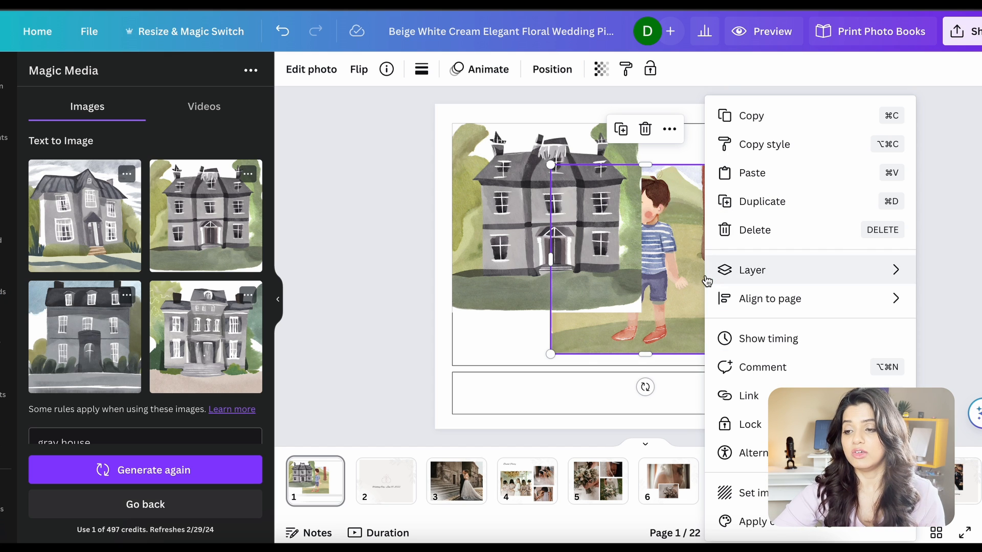
# Step: Send the house behind the boy and make it page 1's background
pyautogui.click(770, 299)
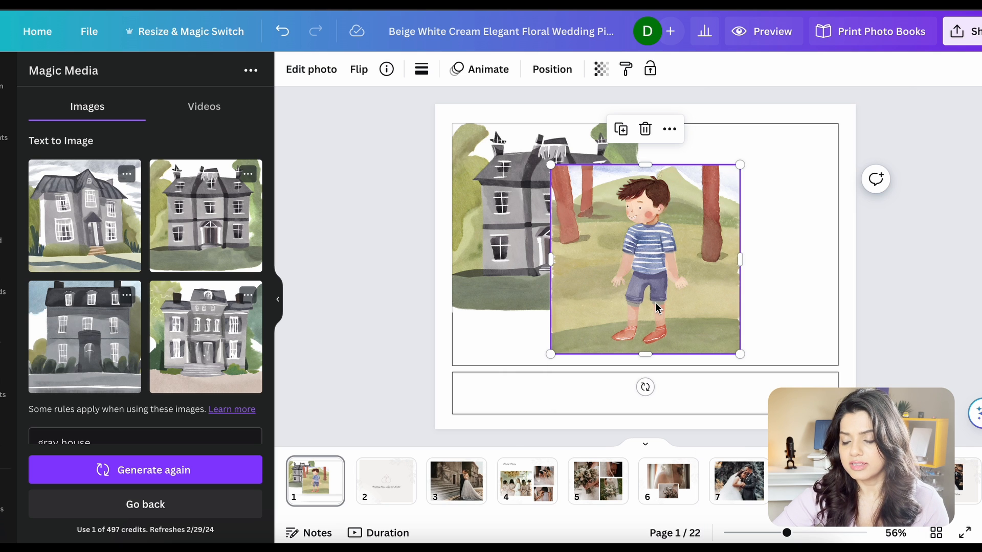
pyautogui.click(518, 265)
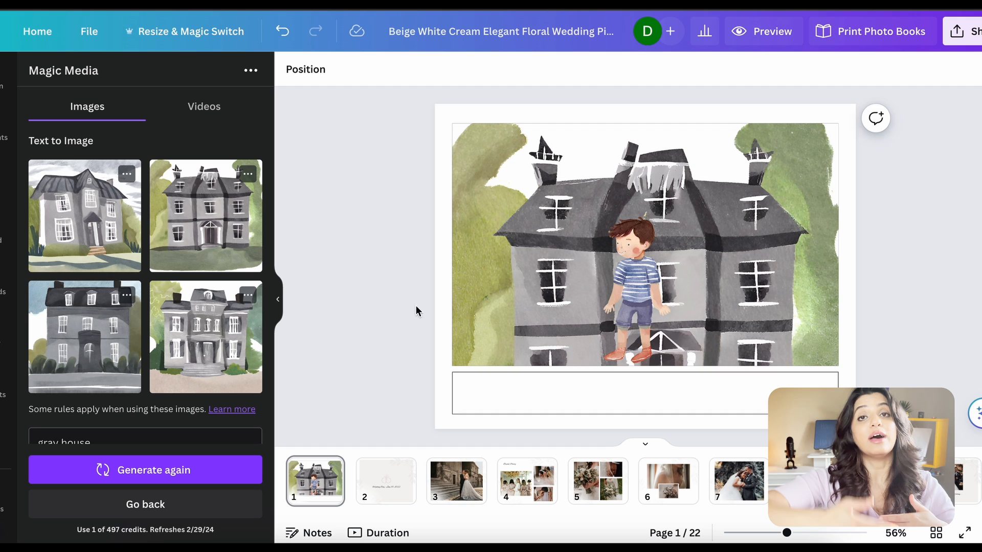
pyautogui.click(632, 393)
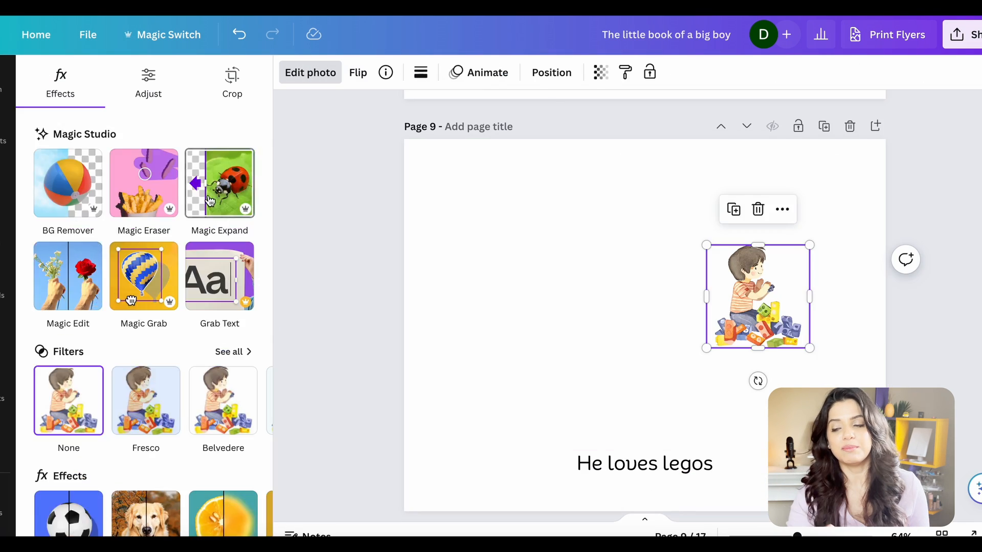
# Step: Add an expanded watercolor astronaut holding a planet to page 16
pyautogui.click(220, 183)
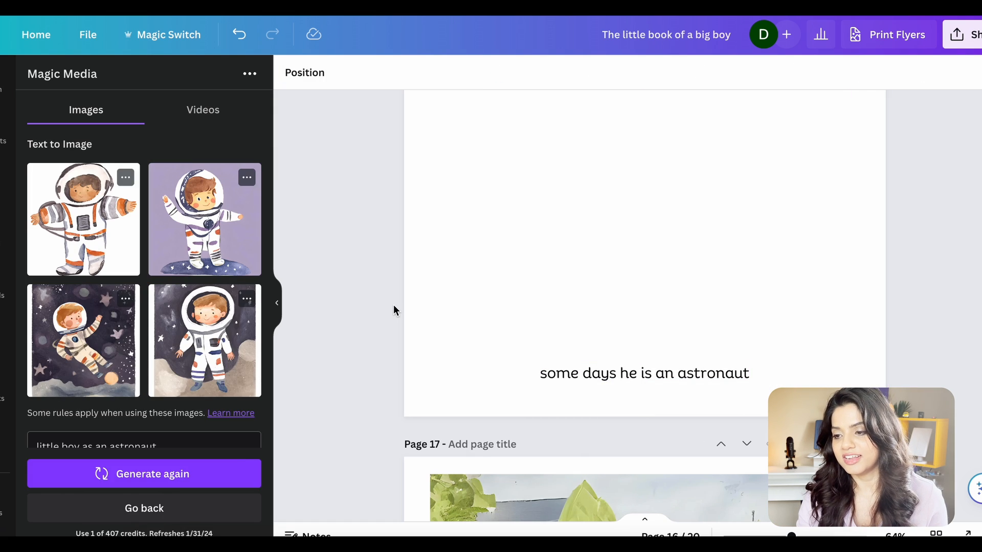
pyautogui.click(143, 473)
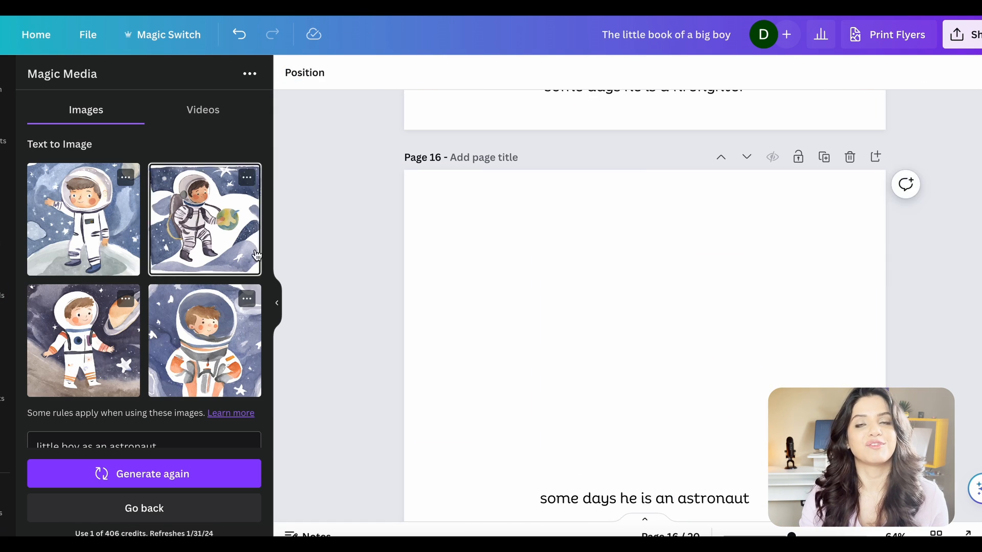
pyautogui.click(204, 218)
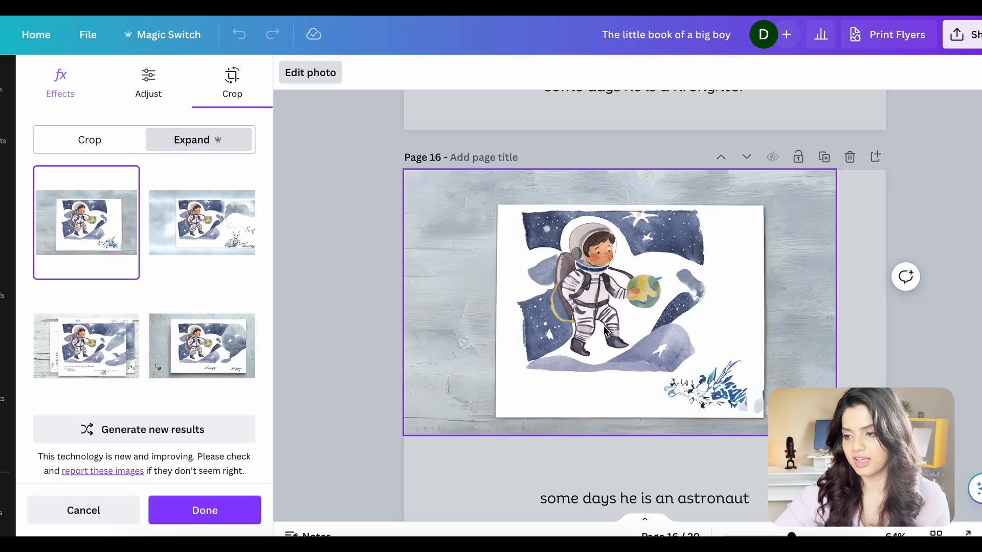
pyautogui.click(204, 510)
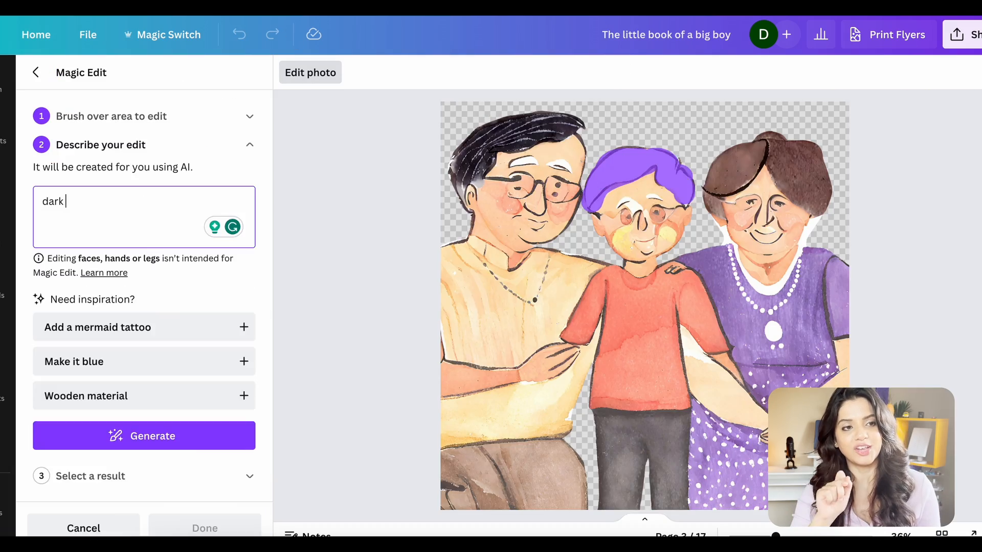
# Step: Pick an expanded version of the grandparents picture on page 3
pyautogui.write('black')
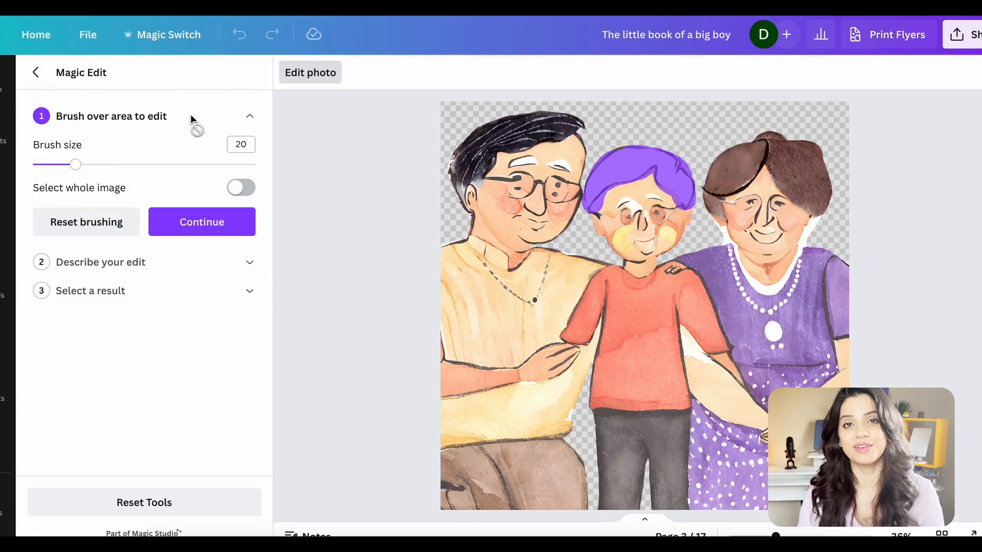
pyautogui.click(201, 221)
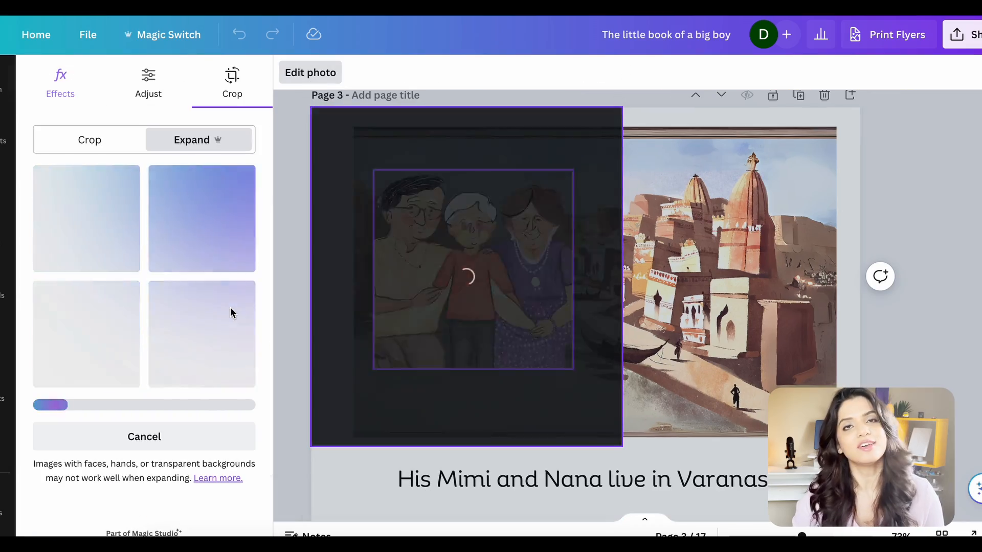
pyautogui.click(143, 436)
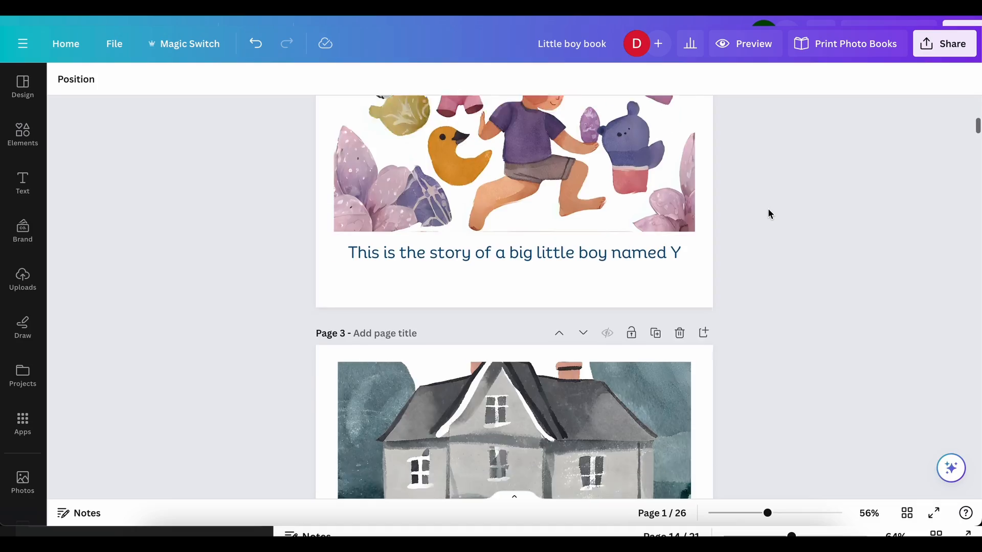
# Step: Scroll through the book's pages to review them
pyautogui.scroll(-3)
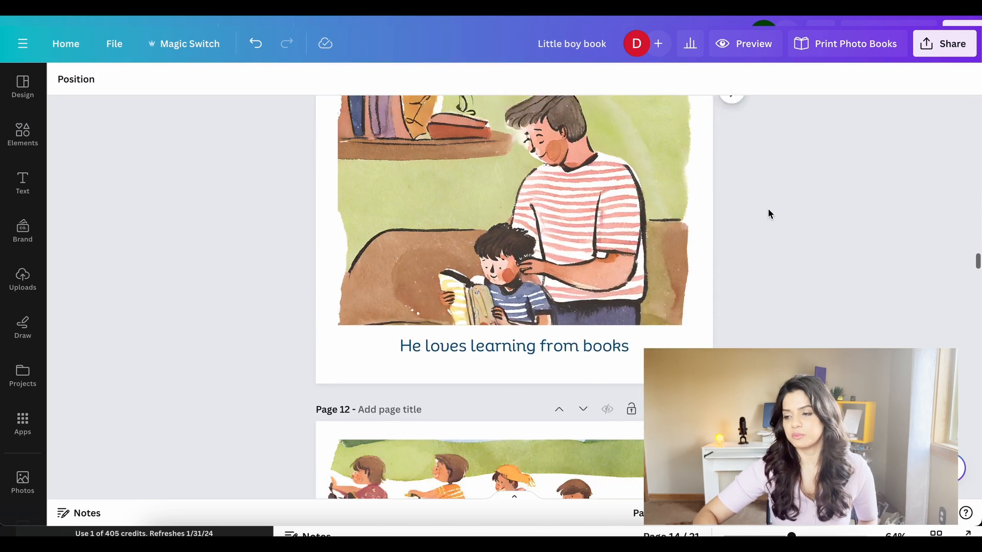
pyautogui.scroll(-3)
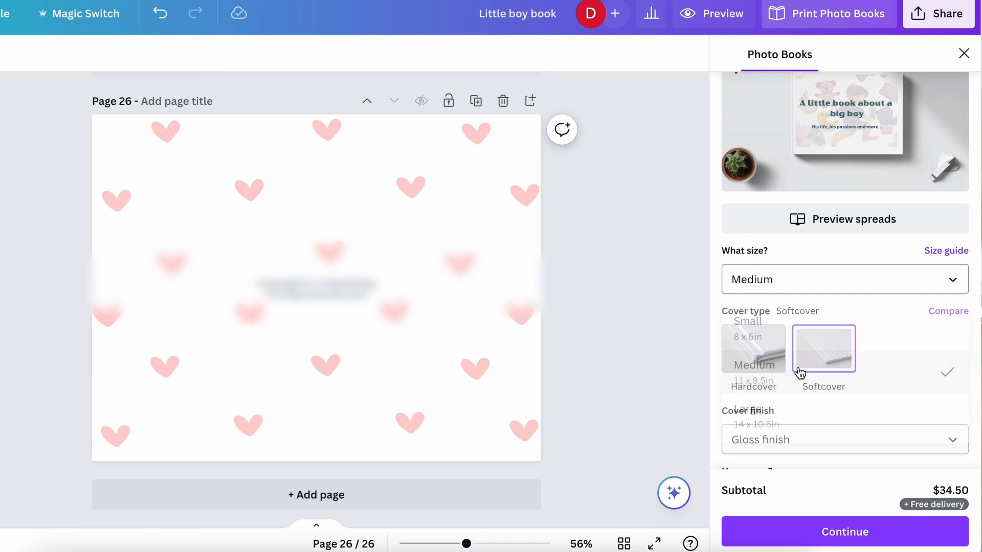
# Step: Choose Hardcover as the cover type and review the gloss finish, single-copy, $40 subtotal
pyautogui.click(753, 349)
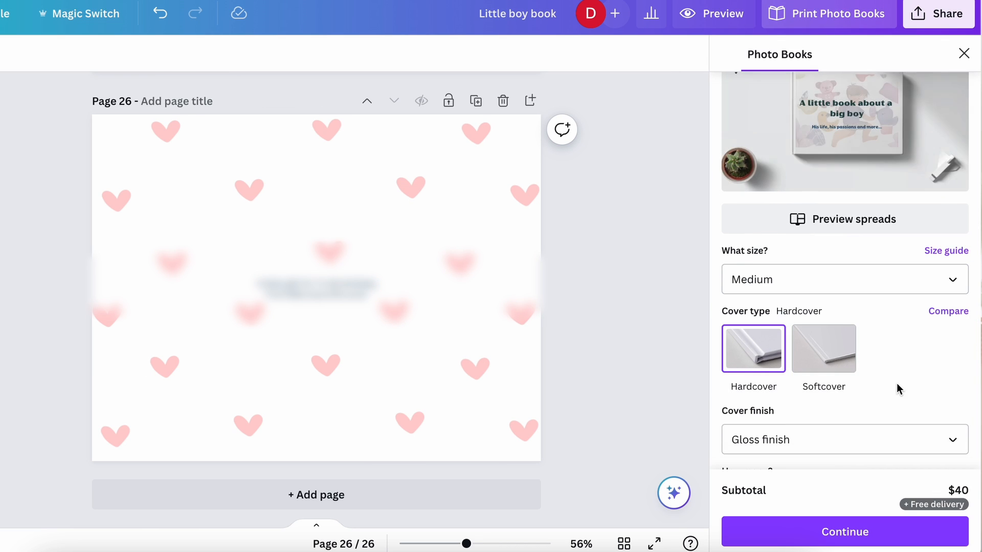
pyautogui.scroll(-3)
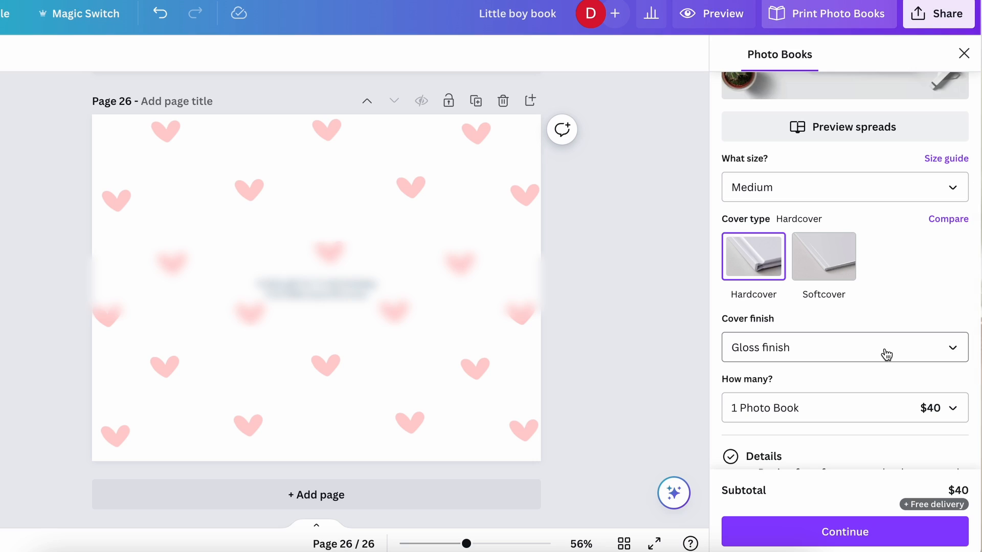